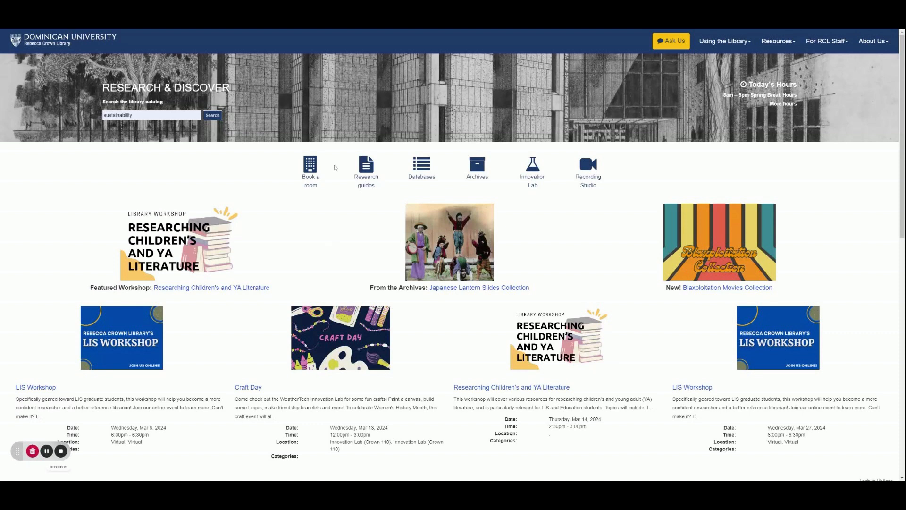
{"action": "mouse_move", "coordinate": [90, 171]}
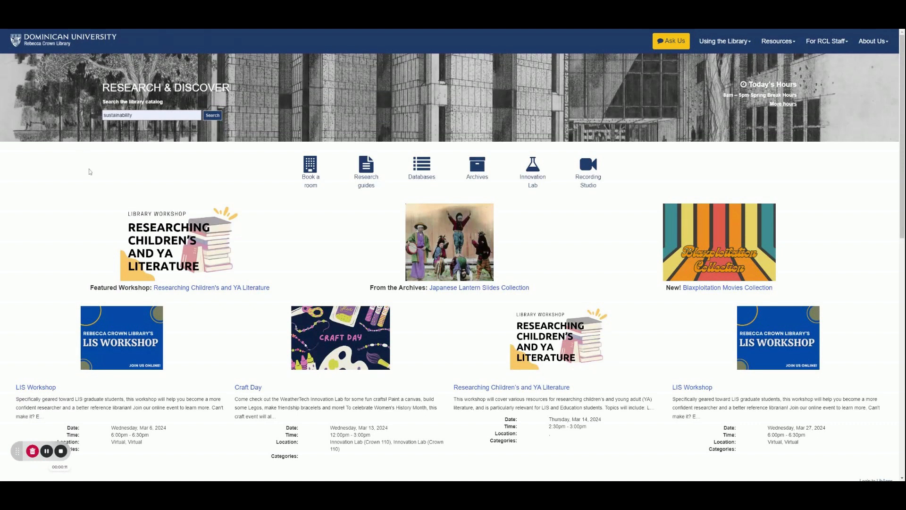
{"action": "mouse_move", "coordinate": [67, 70]}
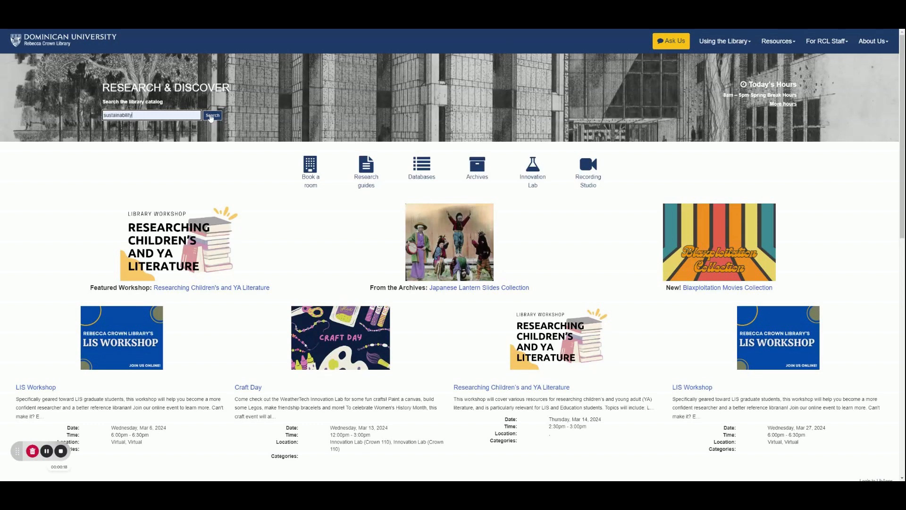
Run the catalog search for 'sustainability' to list matching books and peer-reviewed journals
{"action": "left_click", "coordinate": [212, 115]}
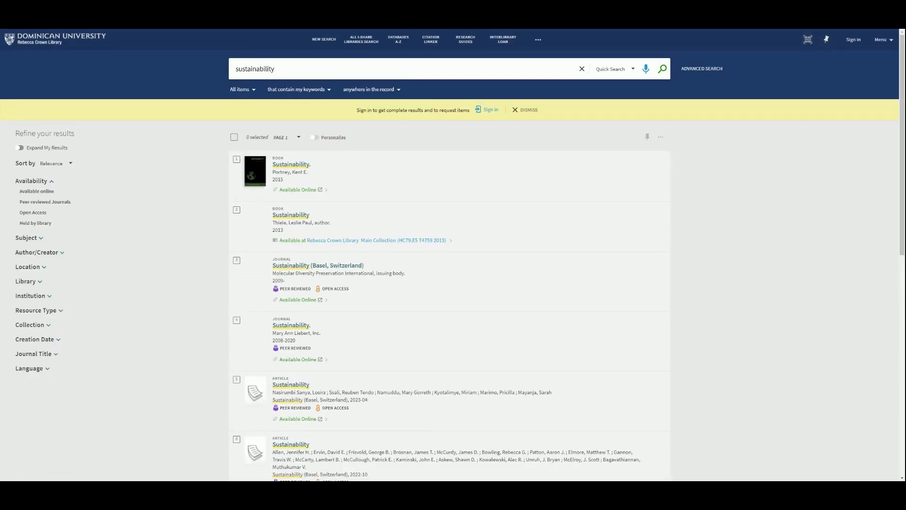
{"action": "mouse_move", "coordinate": [695, 211]}
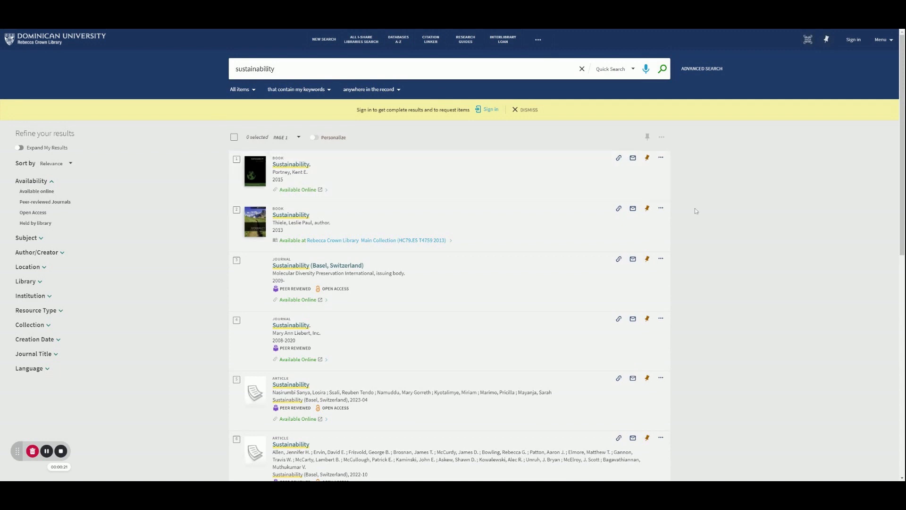
{"action": "mouse_move", "coordinate": [815, 175]}
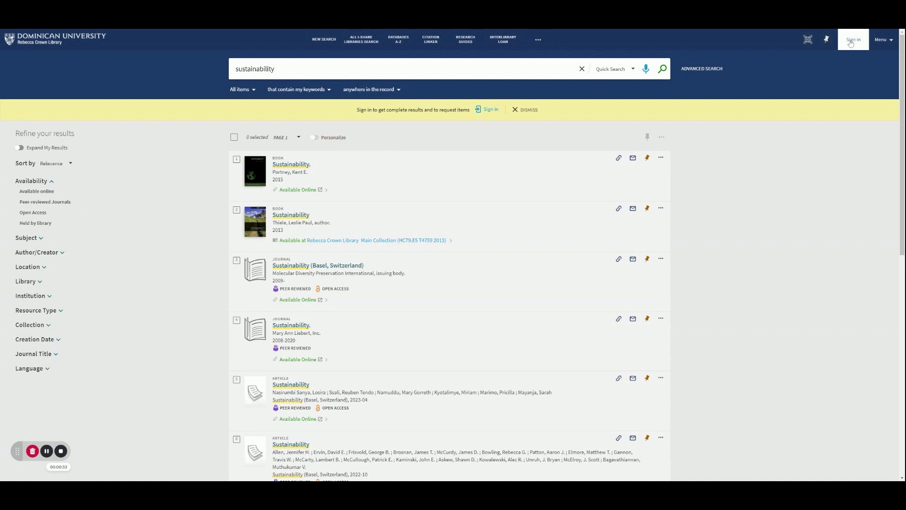
{"action": "mouse_move", "coordinate": [785, 183]}
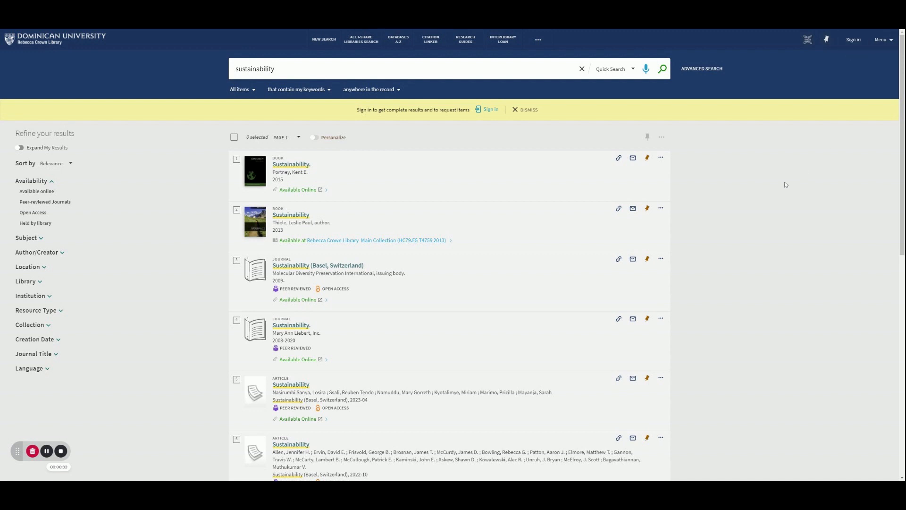
{"action": "mouse_move", "coordinate": [623, 54]}
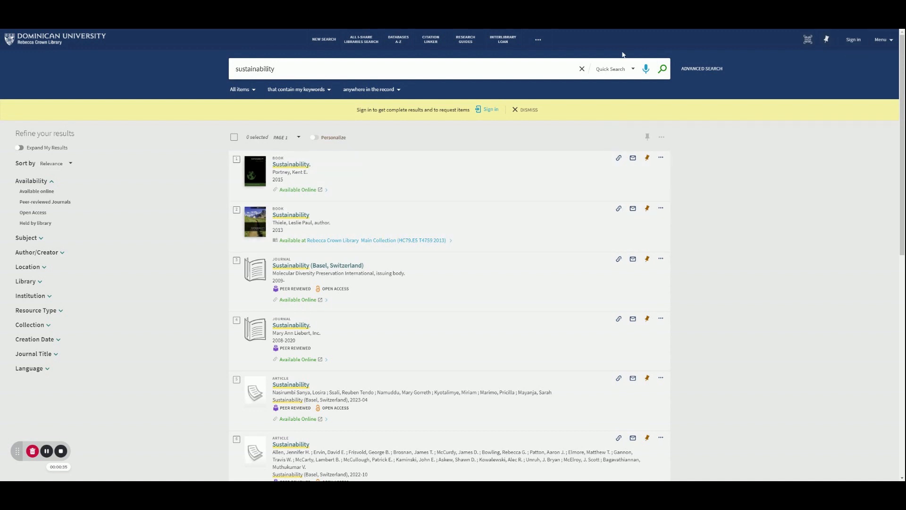
Browse the search scopes while keeping Quick Search, then list item types like Journals and Books
{"action": "left_click", "coordinate": [610, 69]}
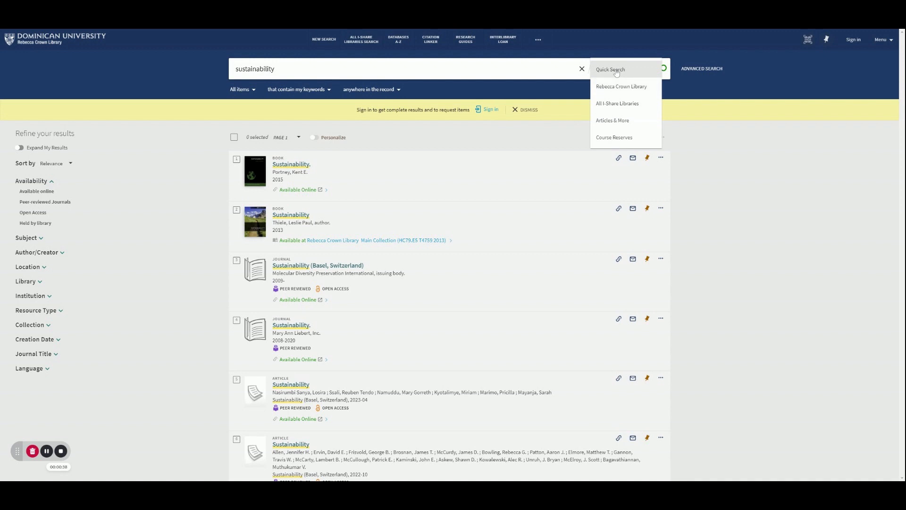
{"action": "mouse_move", "coordinate": [621, 87]}
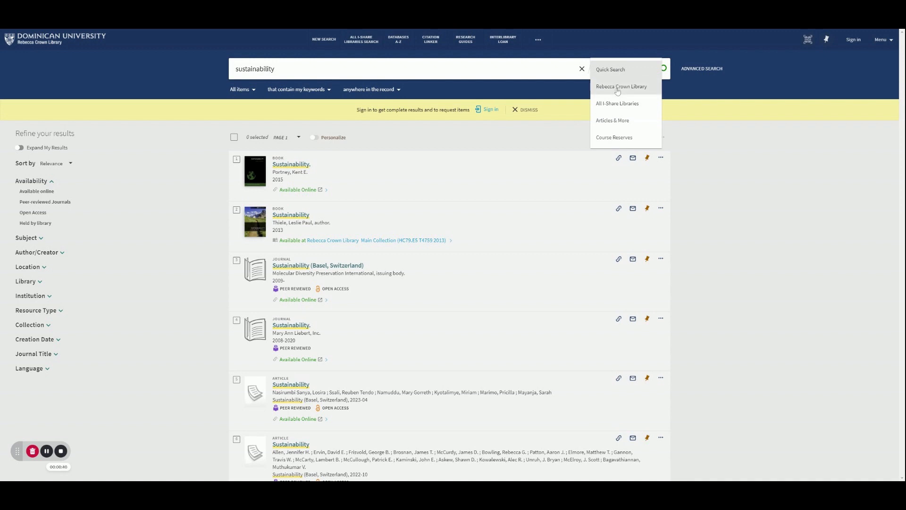
{"action": "mouse_move", "coordinate": [616, 103]}
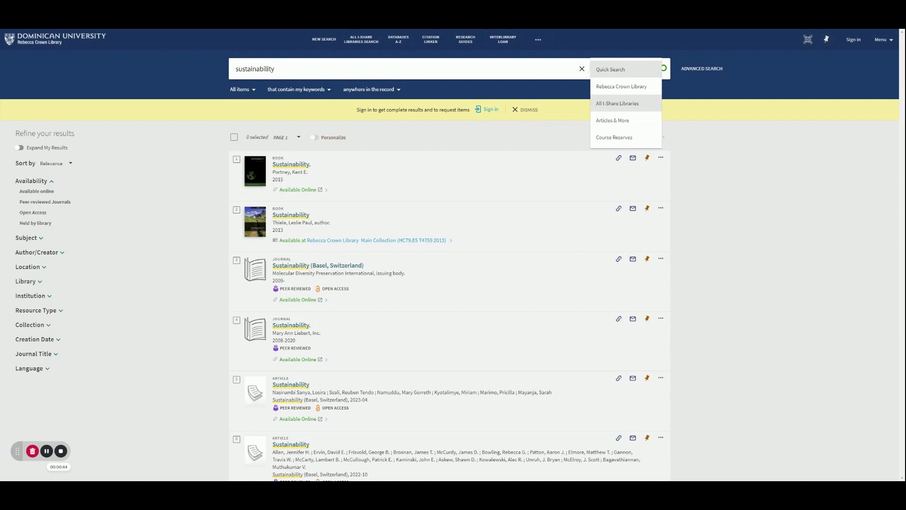
{"action": "mouse_move", "coordinate": [614, 125]}
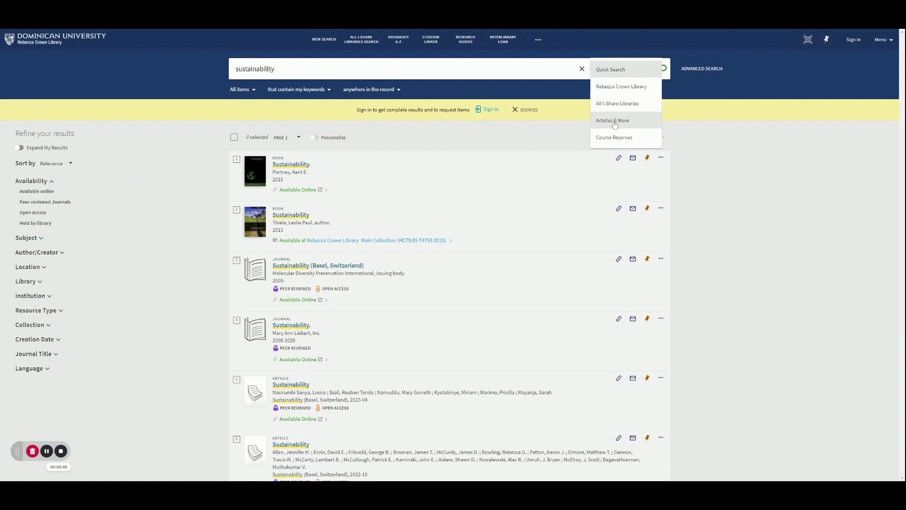
{"action": "mouse_move", "coordinate": [613, 139]}
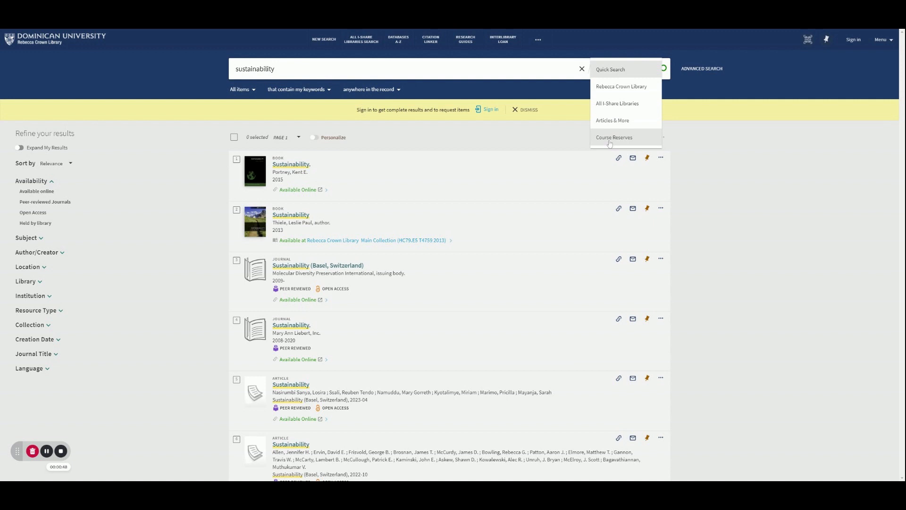
{"action": "mouse_move", "coordinate": [628, 98]}
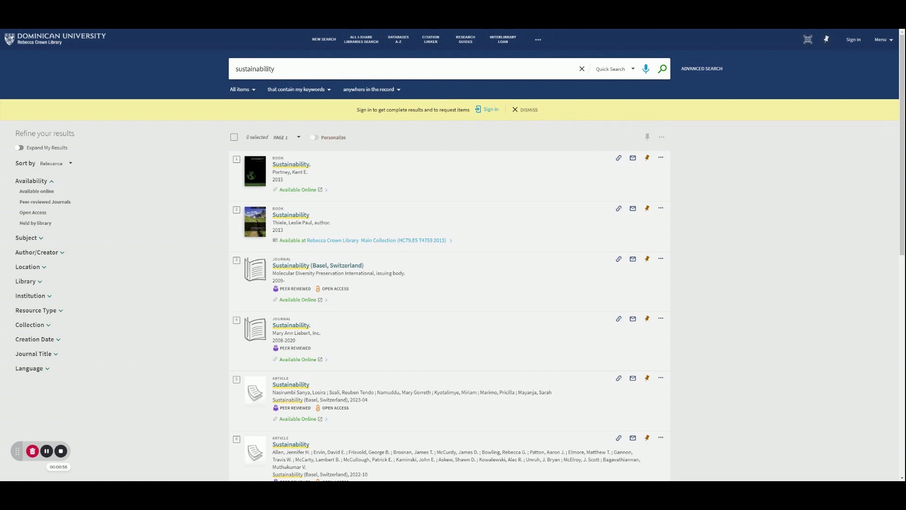
{"action": "left_click", "coordinate": [240, 89]}
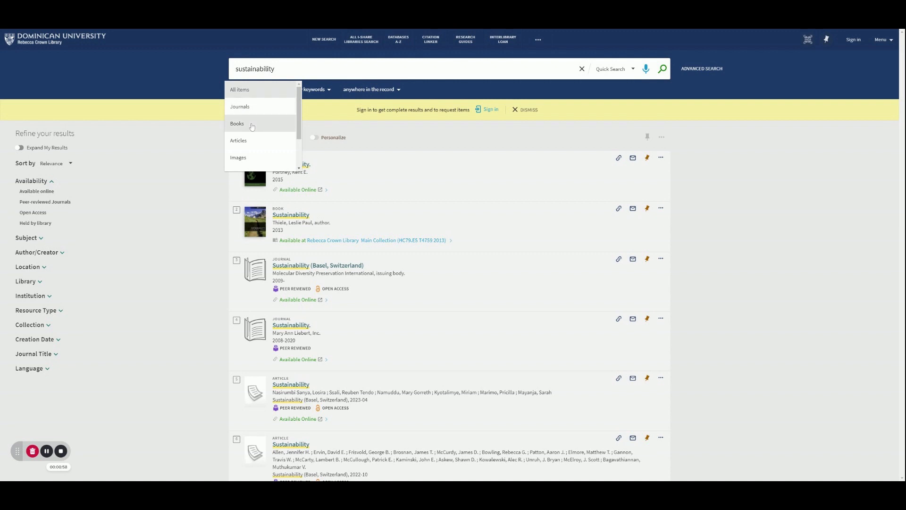